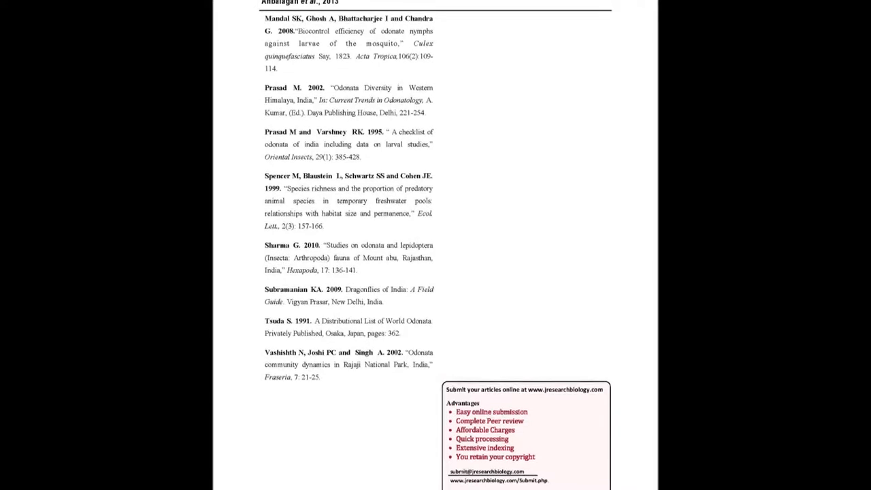
{"action": "scroll", "scroll_direction": "down", "scroll_amount": 3}
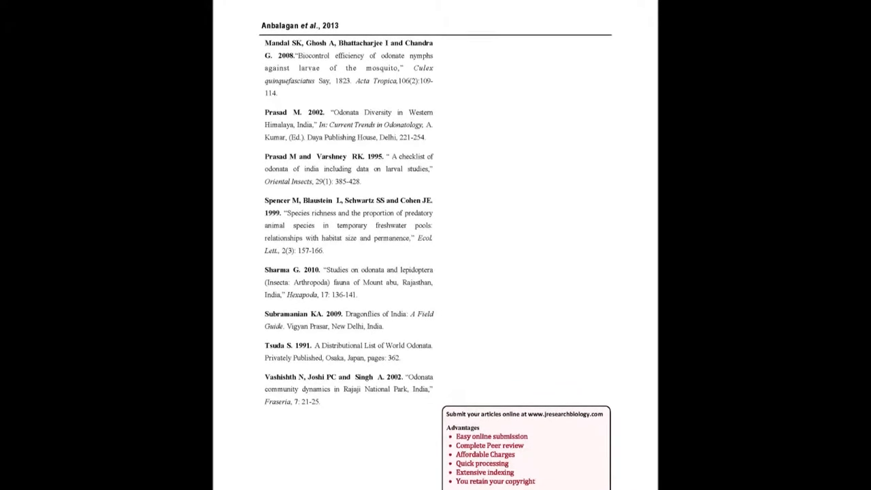